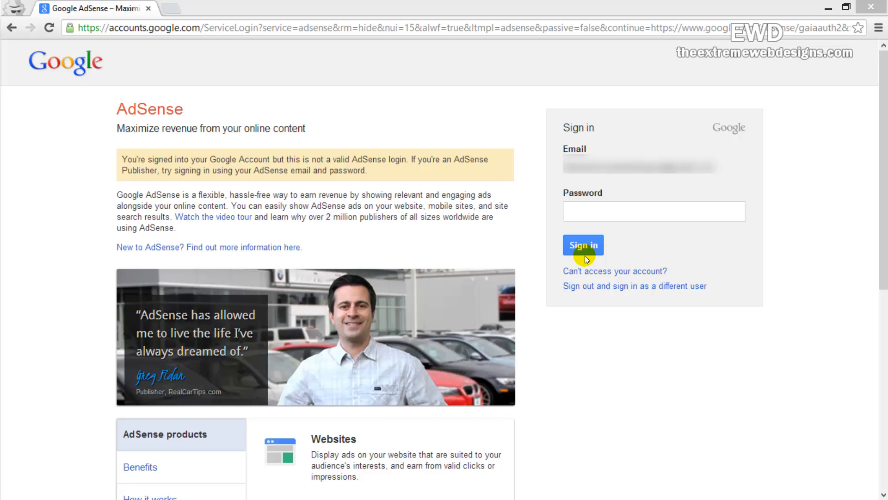
{"action": "mouse_move", "coordinate": [164, 168]}
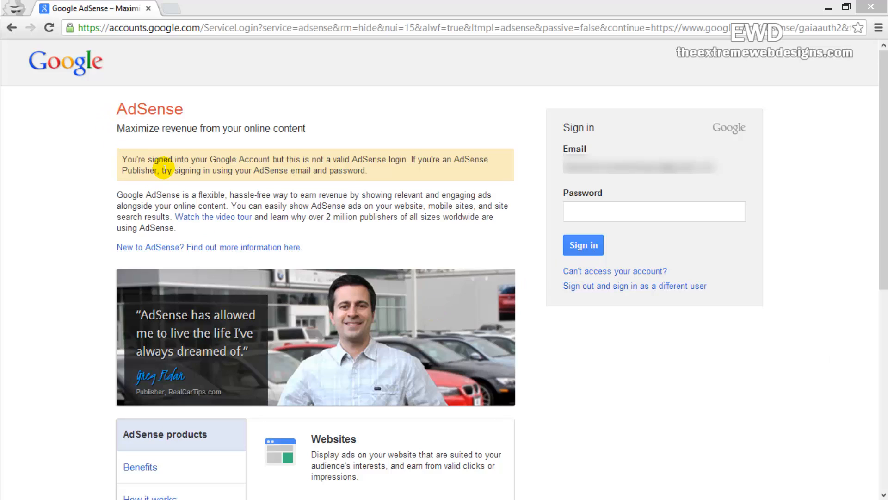
{"action": "mouse_move", "coordinate": [116, 122]}
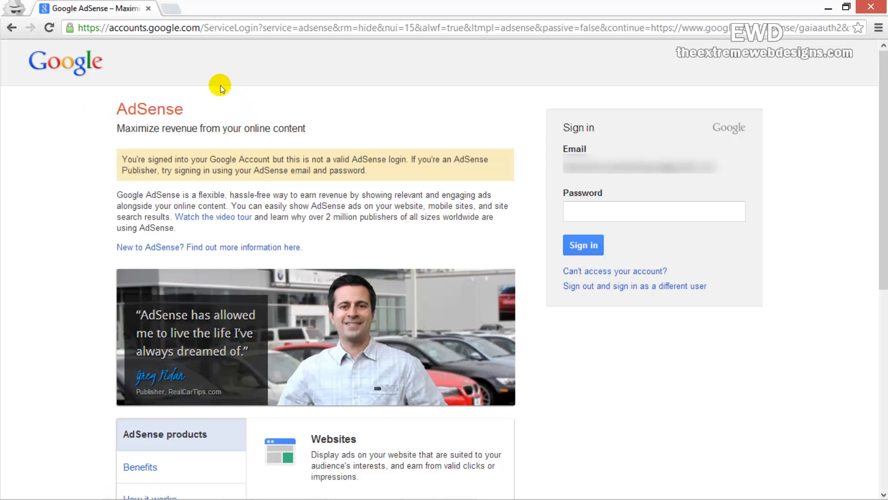
{"action": "mouse_move", "coordinate": [293, 124]}
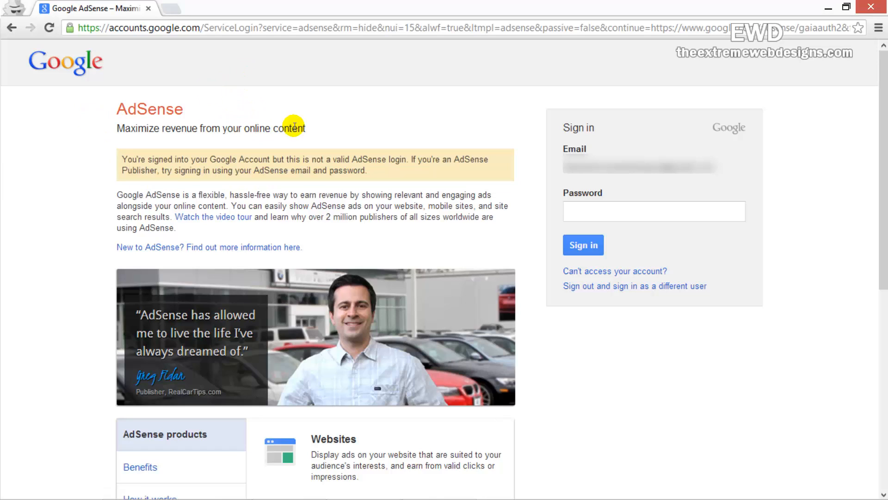
{"action": "mouse_move", "coordinate": [210, 90]}
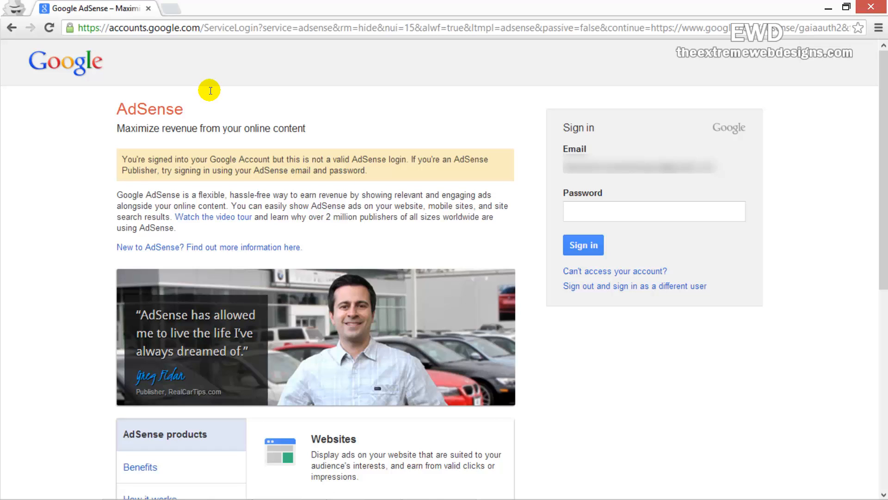
{"action": "mouse_move", "coordinate": [240, 139]}
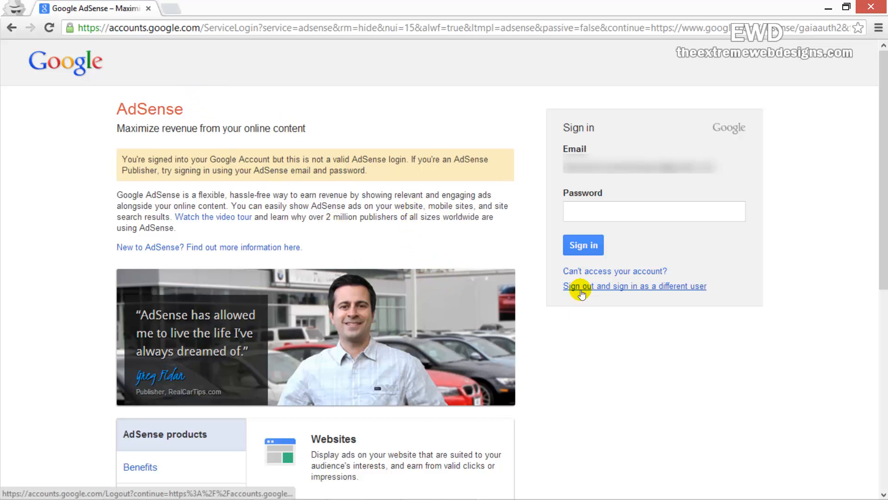
{"action": "mouse_move", "coordinate": [667, 288]}
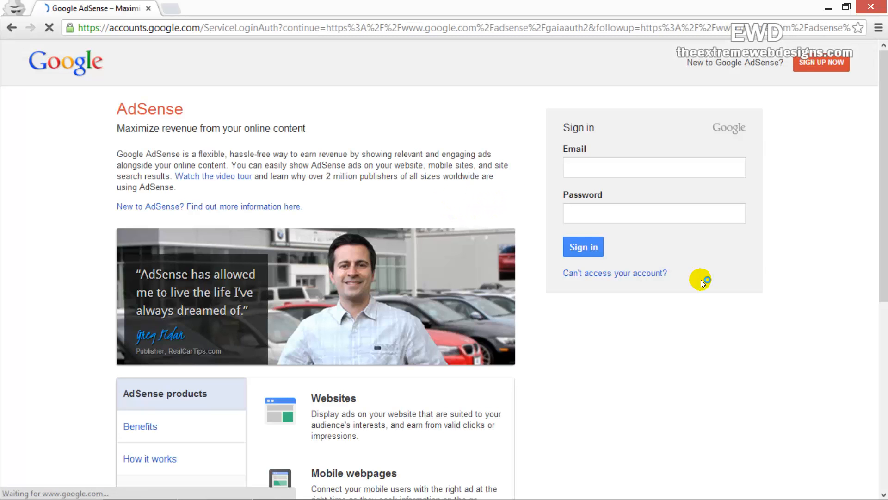
Step: Start a new AdSense signup after signing out of the current account
{"action": "left_click", "coordinate": [654, 167]}
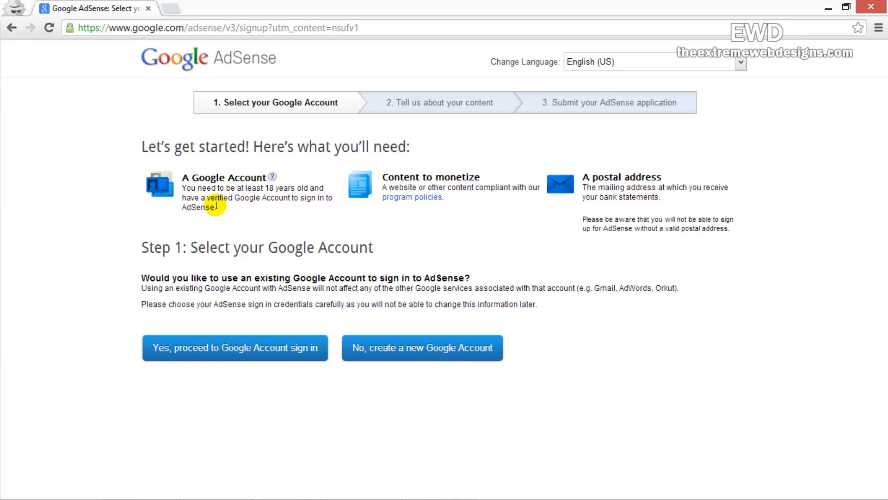
{"action": "mouse_move", "coordinate": [123, 253]}
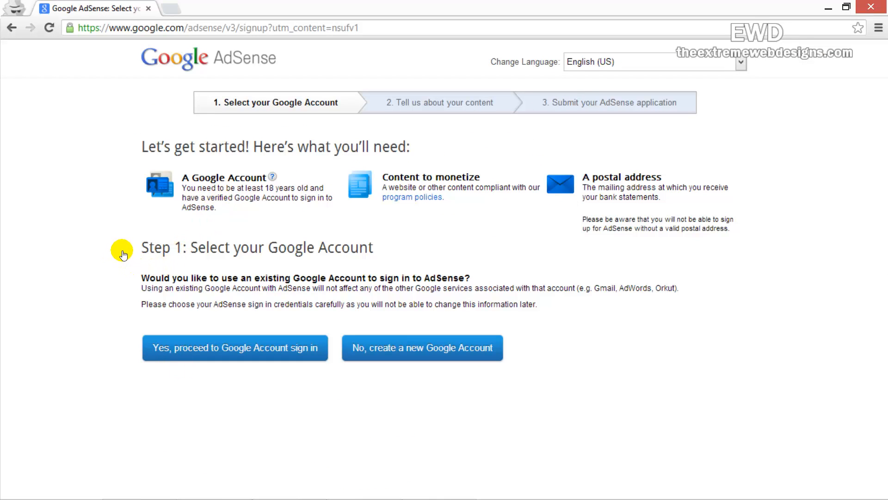
{"action": "mouse_move", "coordinate": [129, 260]}
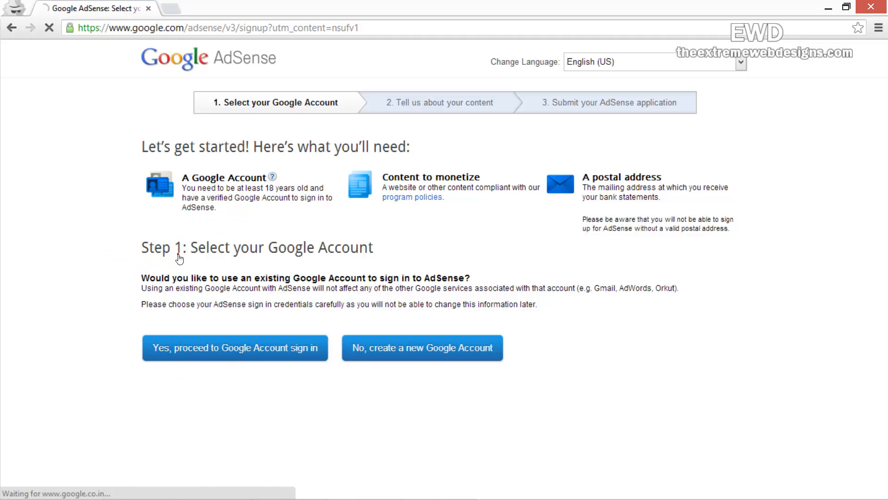
{"action": "left_click", "coordinate": [234, 348]}
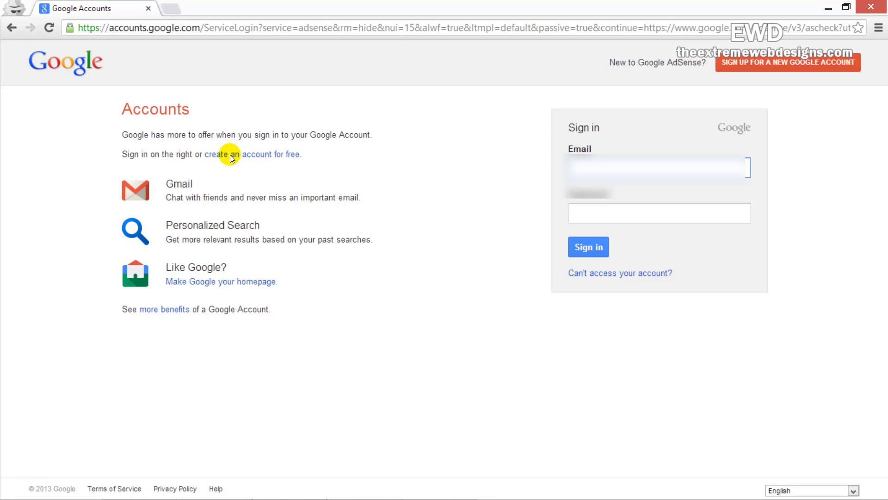
{"action": "left_click", "coordinate": [659, 213]}
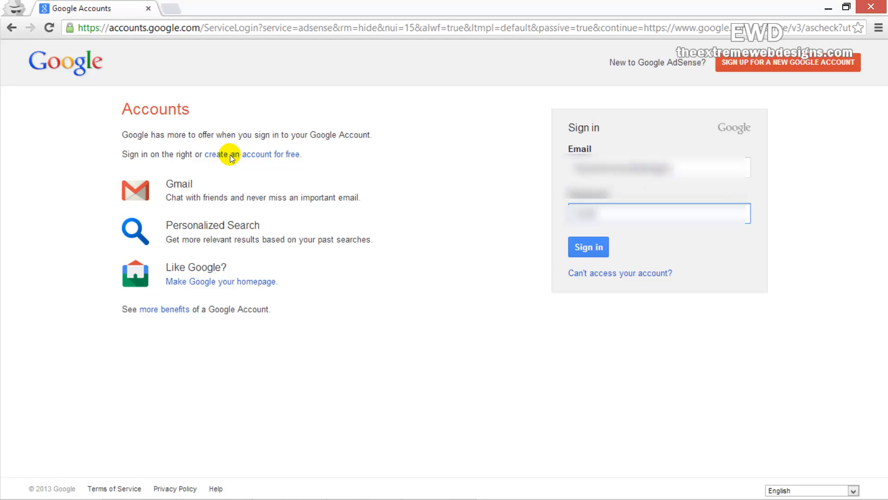
{"action": "mouse_move", "coordinate": [431, 185]}
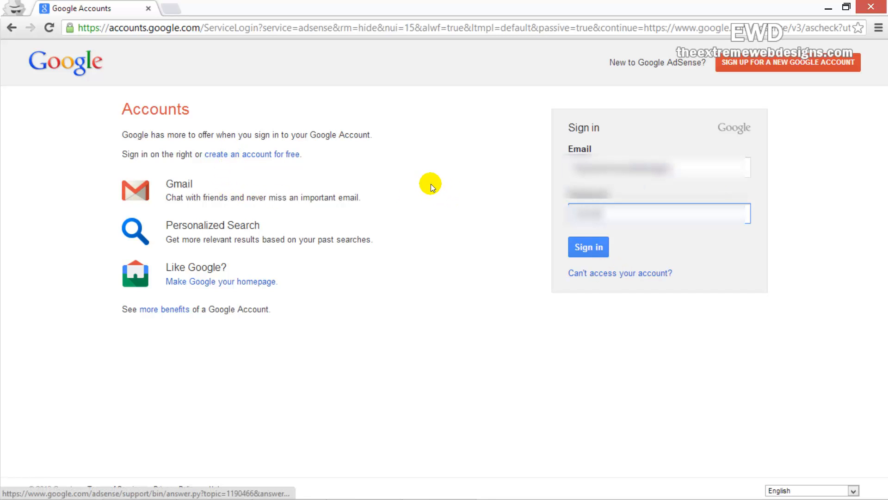
{"action": "left_click", "coordinate": [587, 247]}
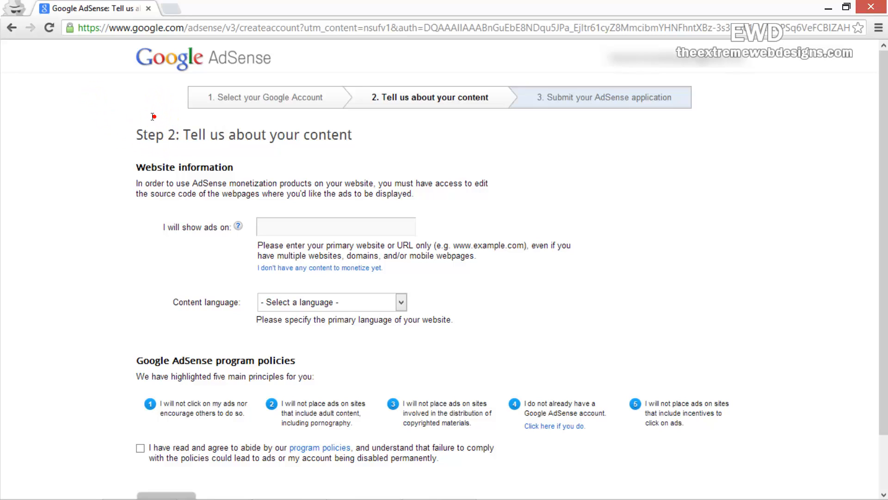
{"action": "mouse_move", "coordinate": [95, 199]}
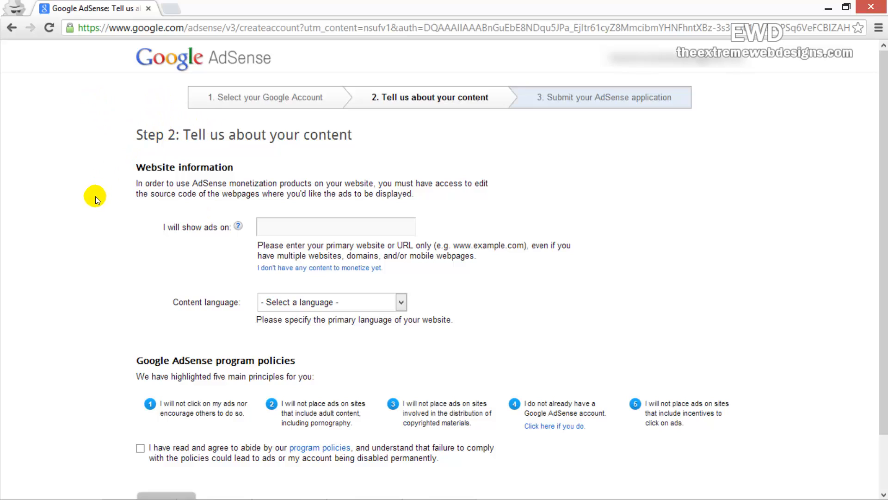
{"action": "mouse_move", "coordinate": [93, 214]}
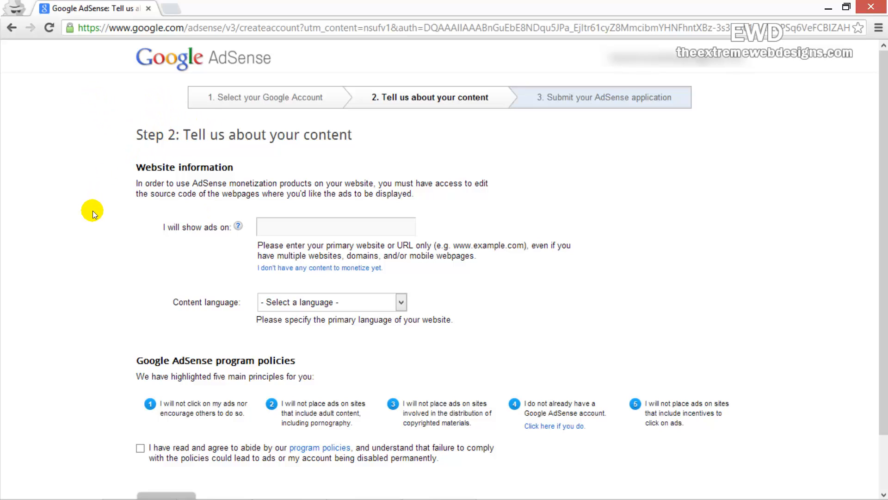
{"action": "mouse_move", "coordinate": [129, 298]}
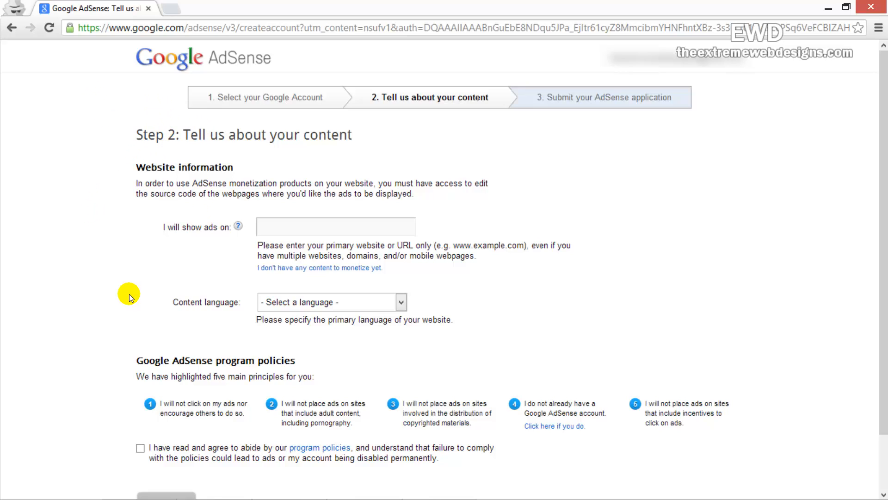
{"action": "mouse_move", "coordinate": [92, 213]}
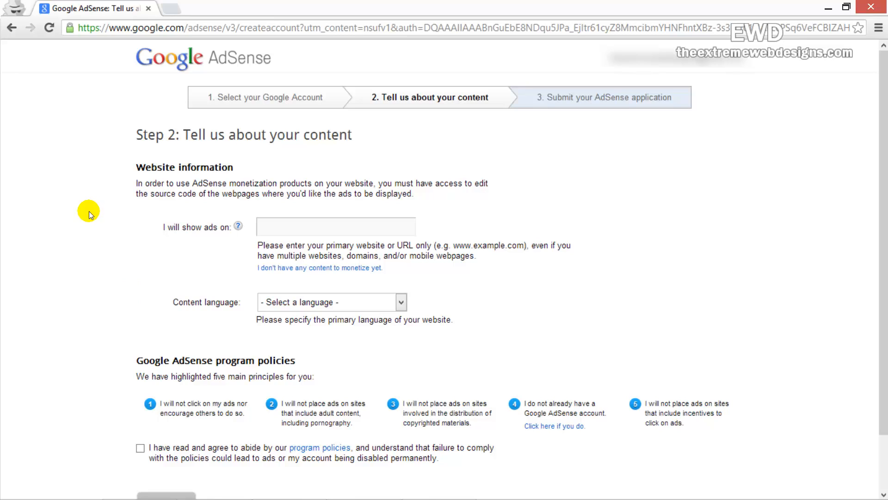
{"action": "mouse_move", "coordinate": [126, 298]}
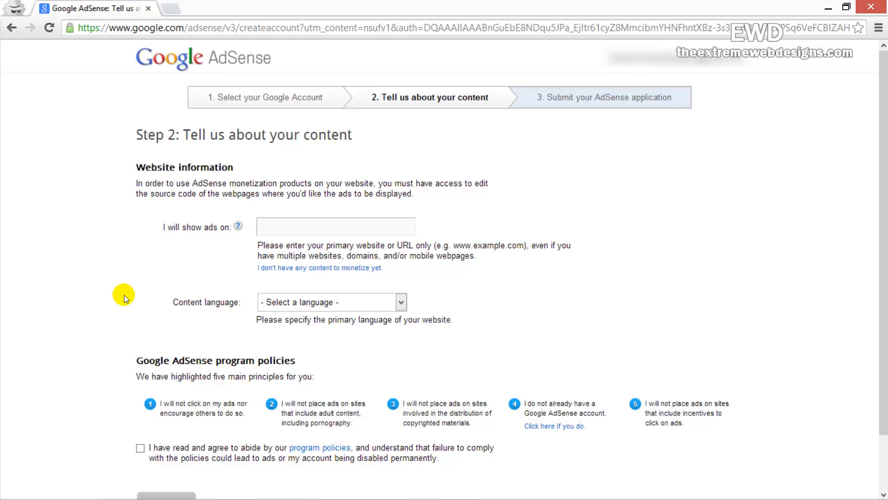
{"action": "mouse_move", "coordinate": [89, 214]}
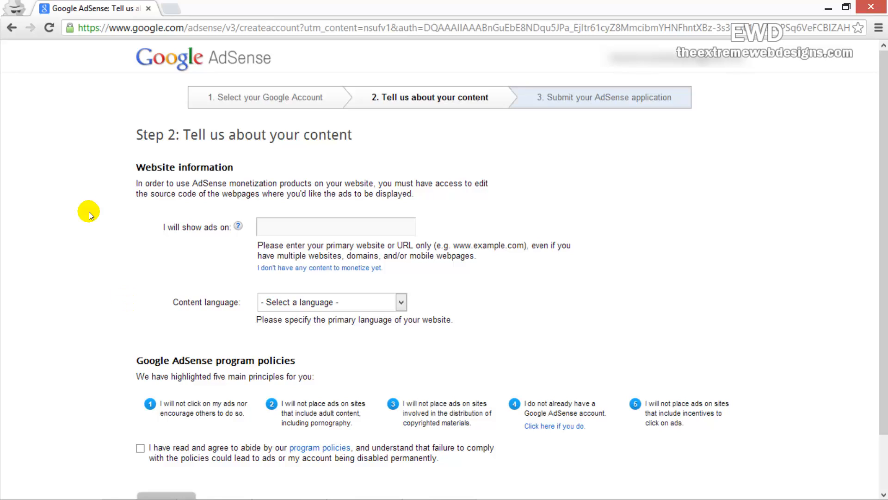